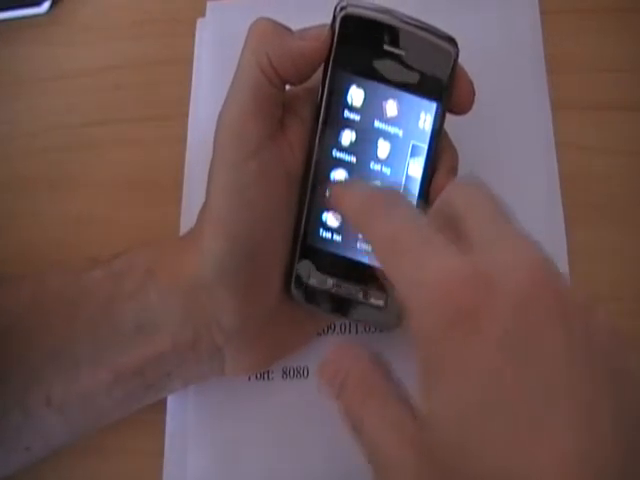
# Leave the main app menu and bring up the phone's settings list
pyautogui.click(370, 204)
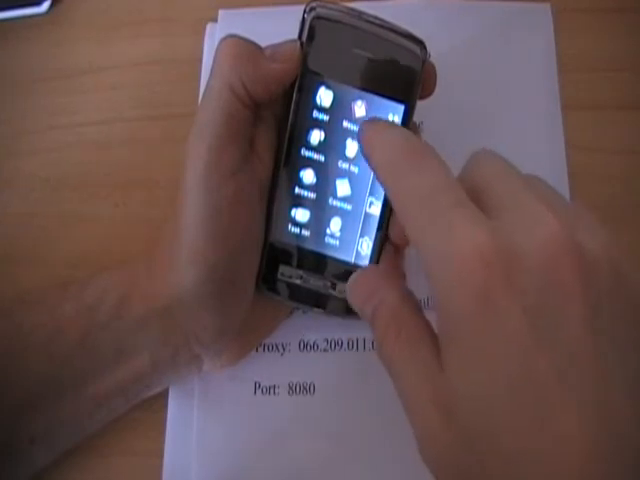
pyautogui.click(344, 120)
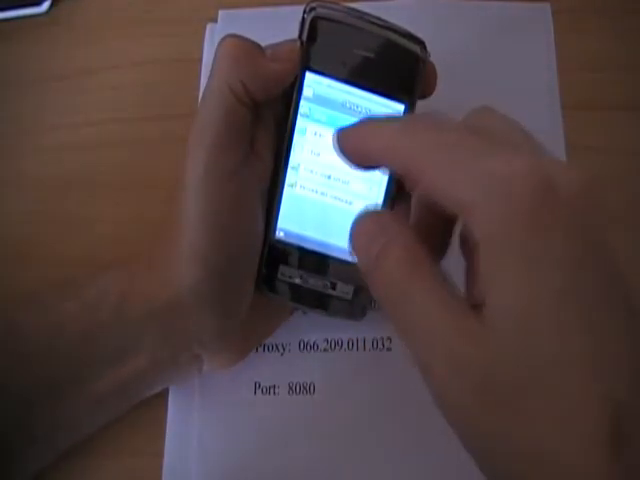